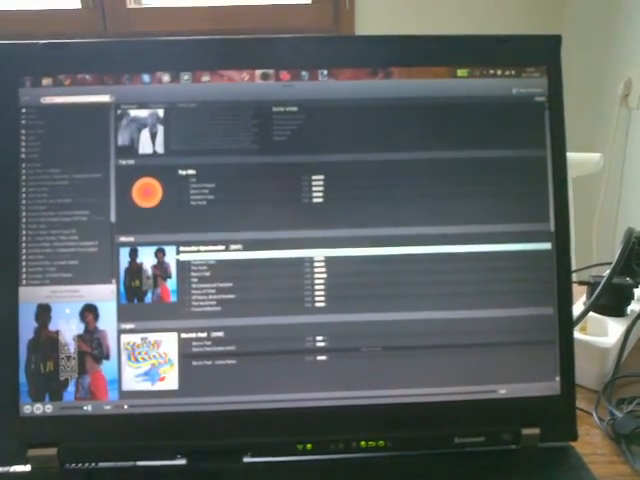
scroll(down, 3)
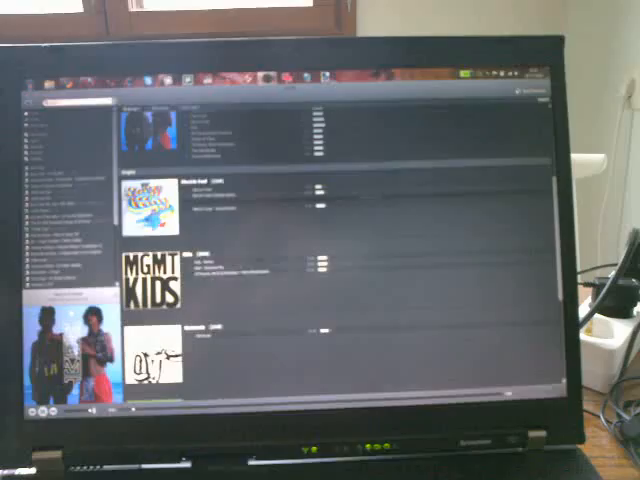